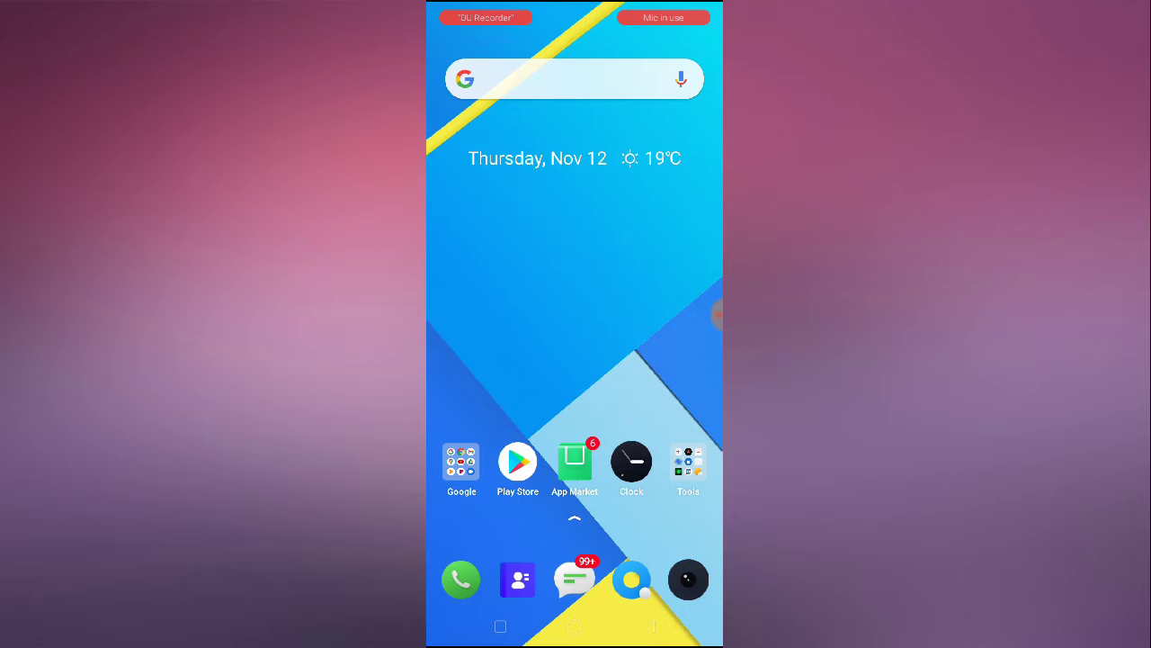
- Launch the Play Store from the home screen to reach its empty app search
click(517, 462)
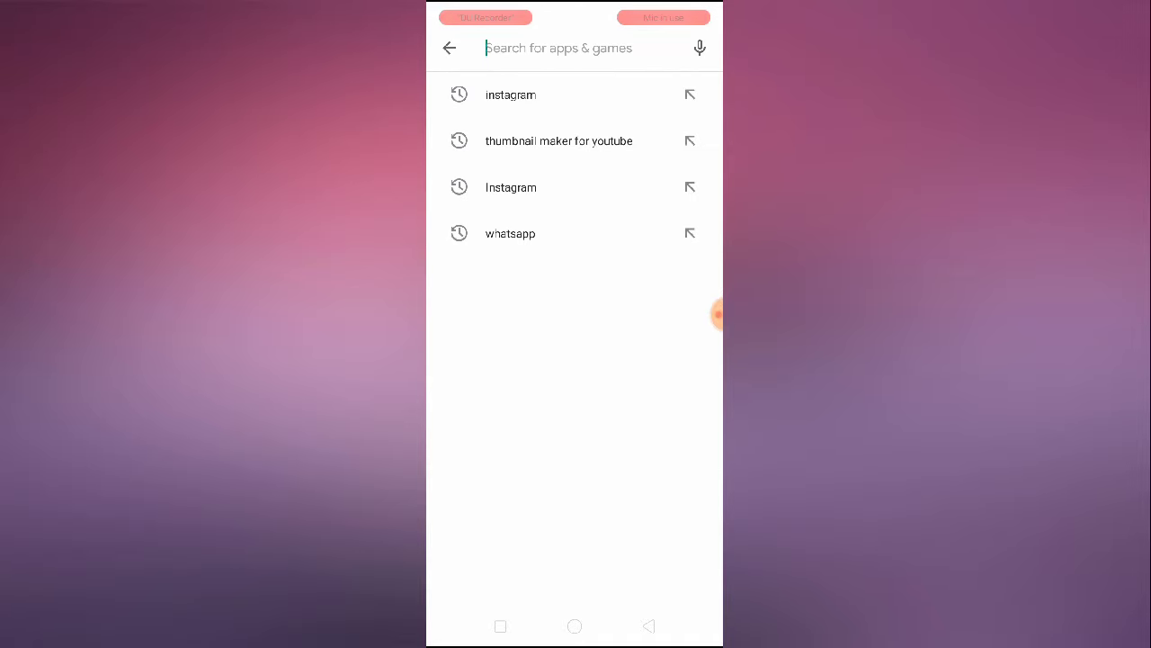
- Enter 'gboa' in the Play Store search bar to look up Gboard
text(gboa)
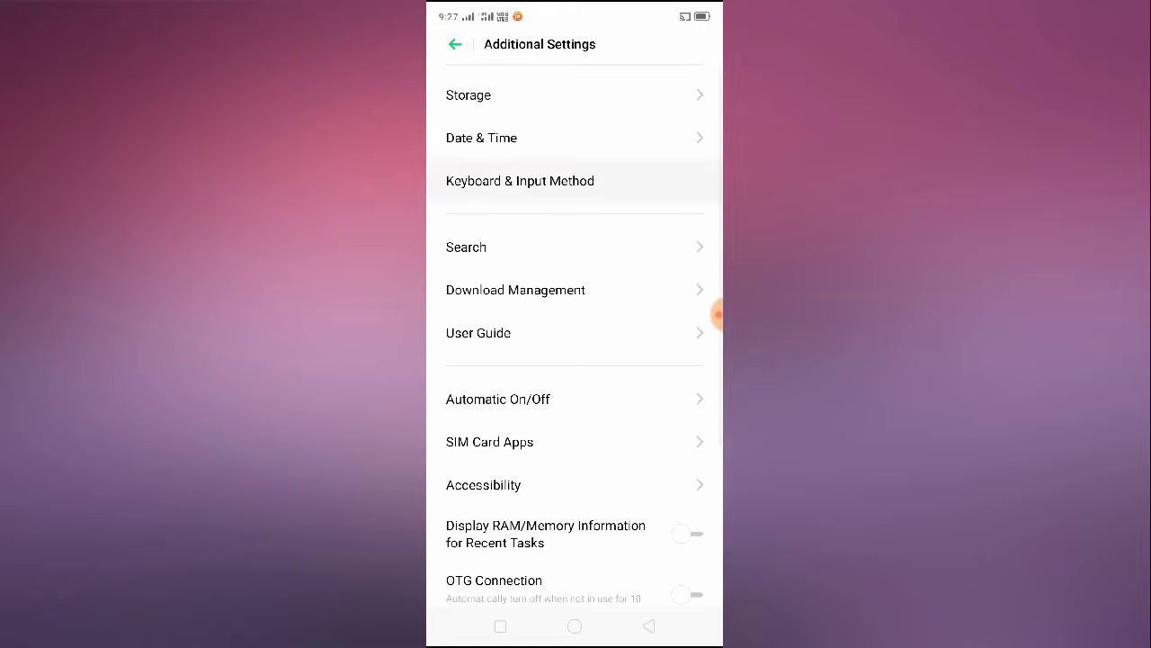
- Choose Gboard as the Default Keyboard under Keyboard & Input Method, then return home
click(520, 181)
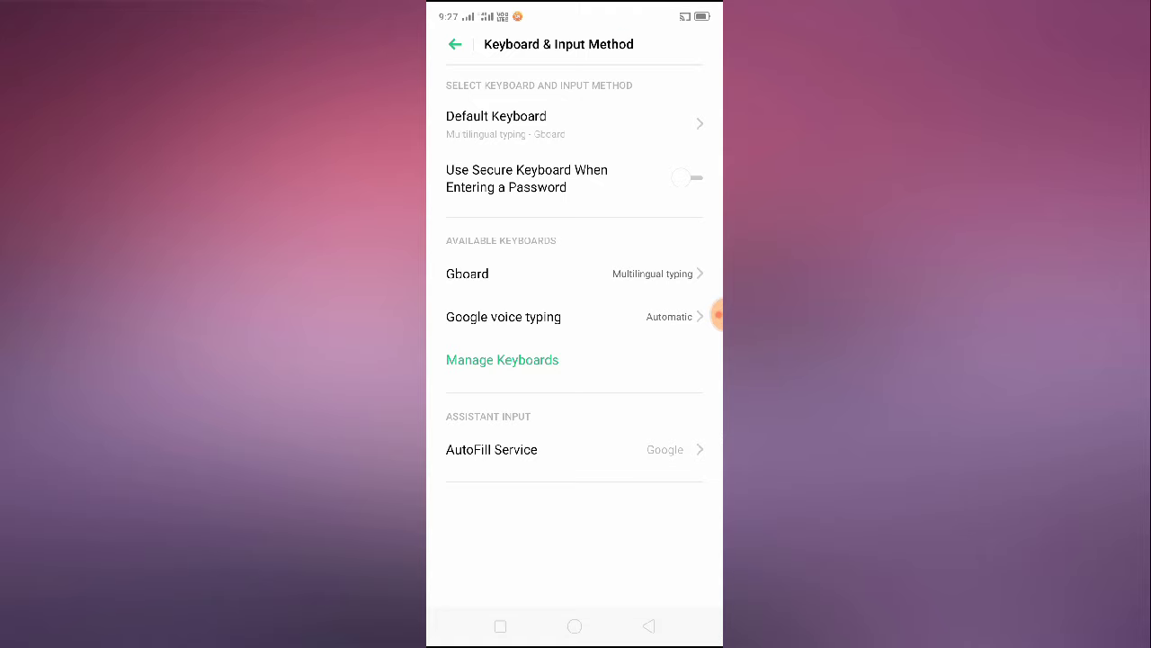
click(495, 124)
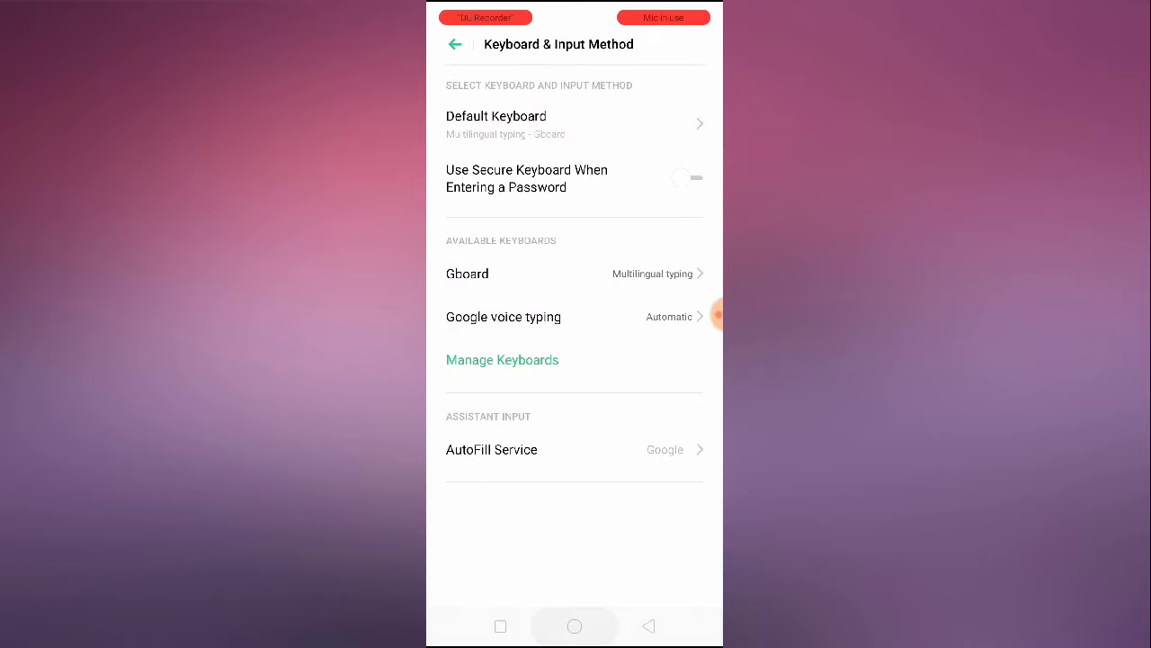
click(575, 626)
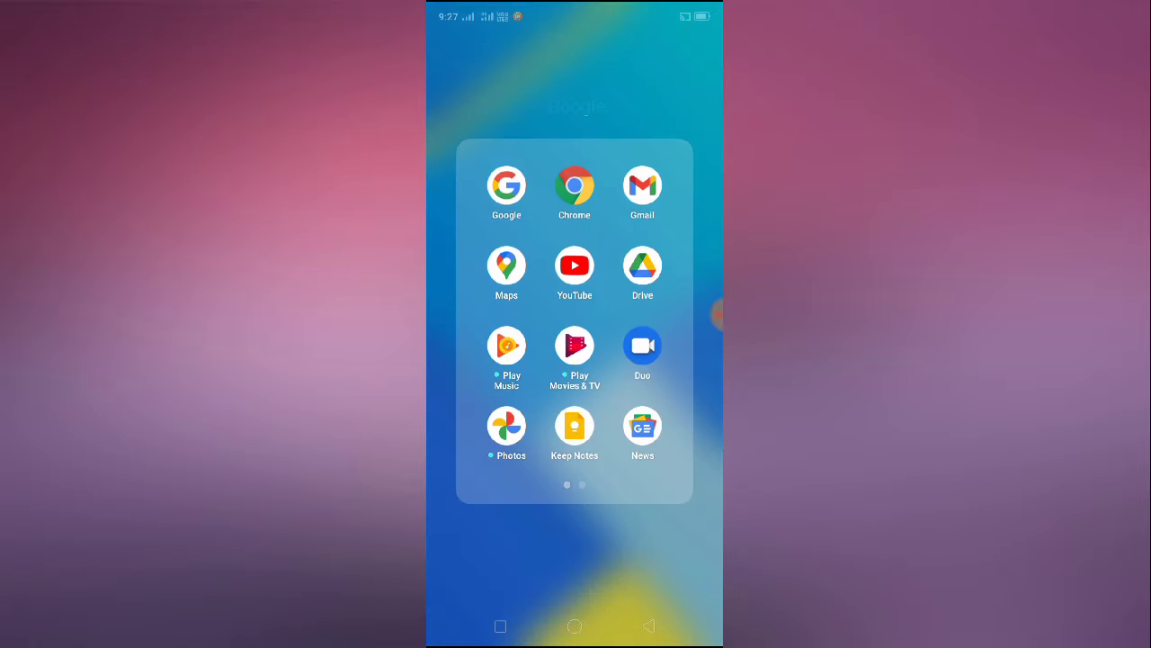
- In YouTube search, open Gboard's Clipboard panel to show the Turn on Clipboard prompt
click(574, 265)
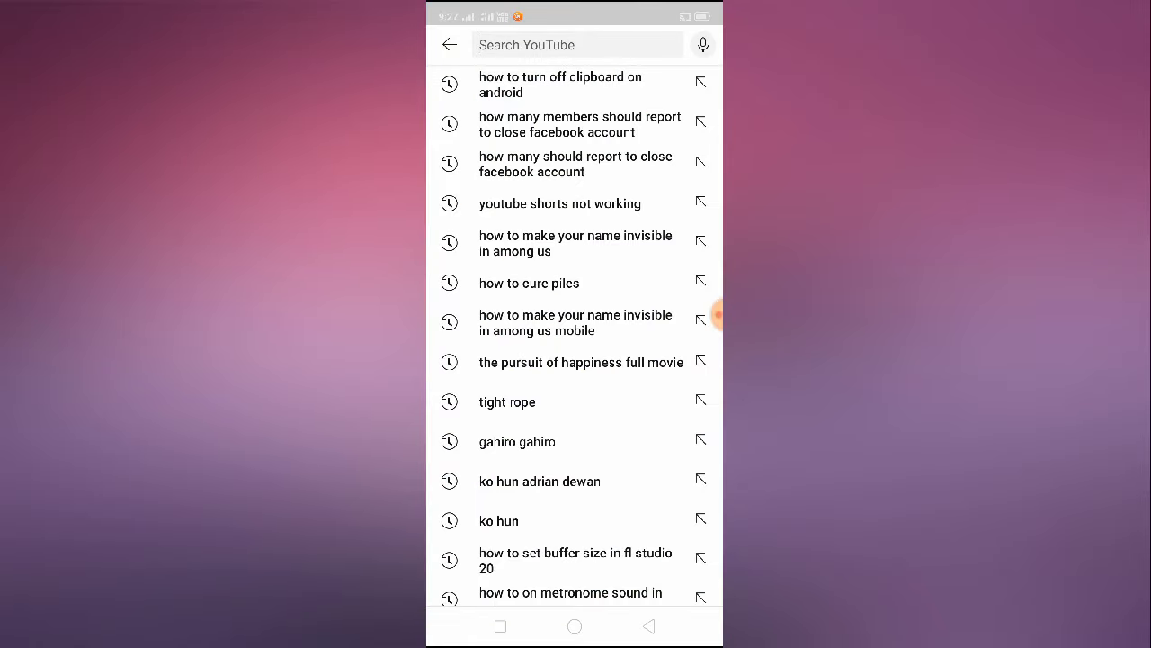
click(575, 45)
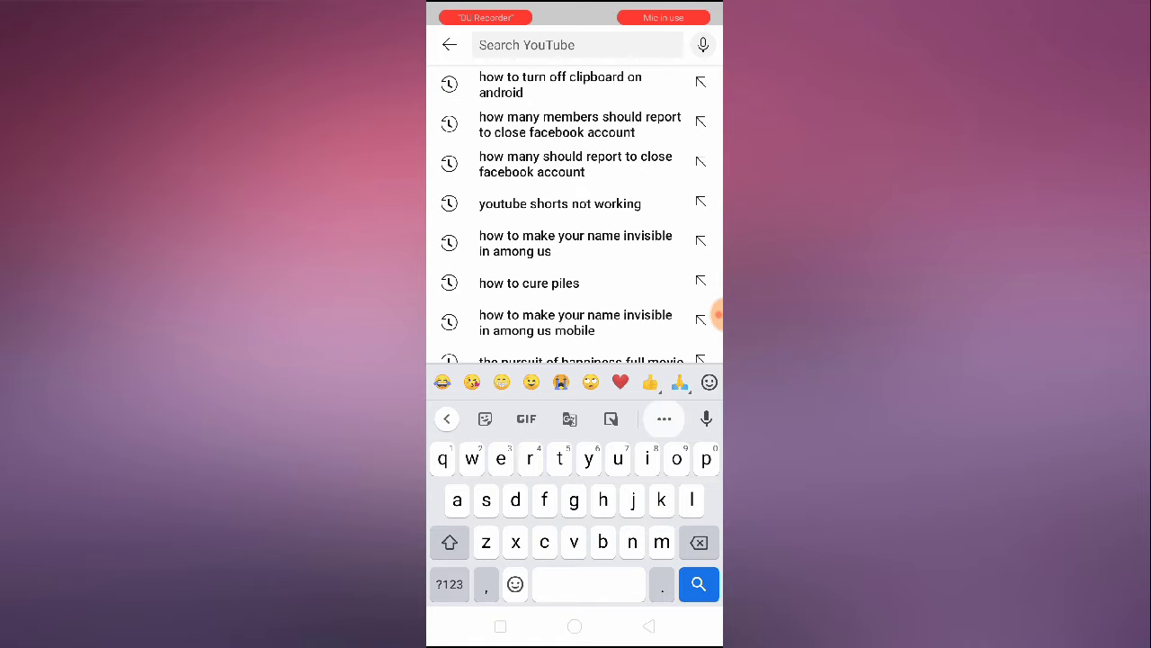
click(664, 418)
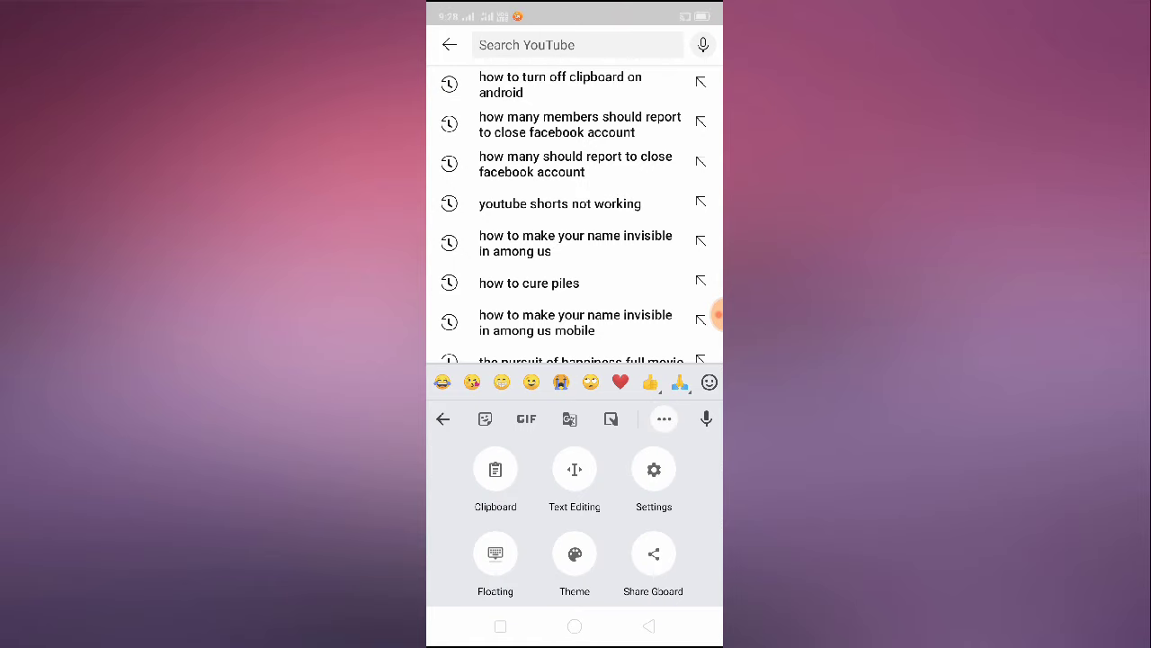
click(496, 468)
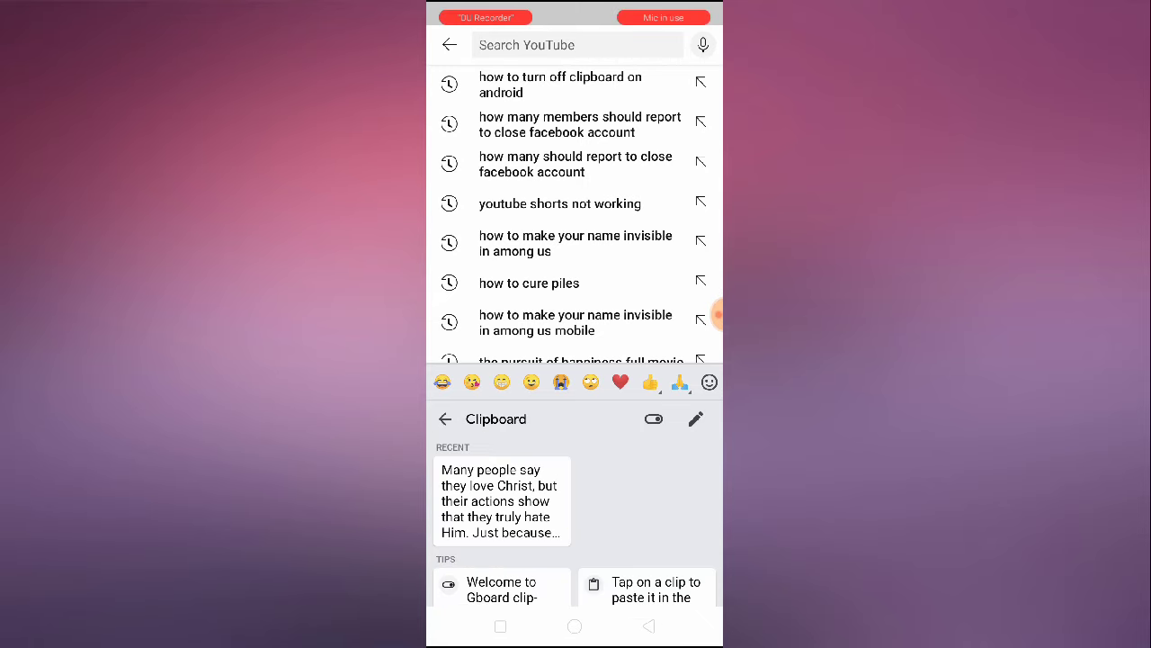
click(654, 419)
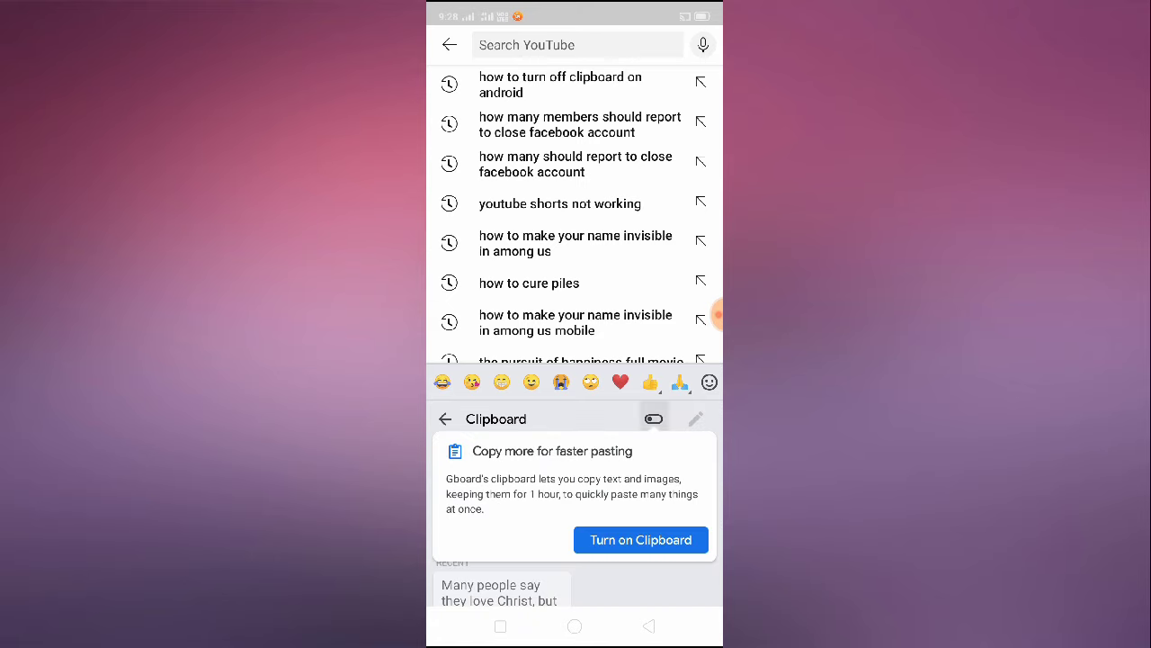